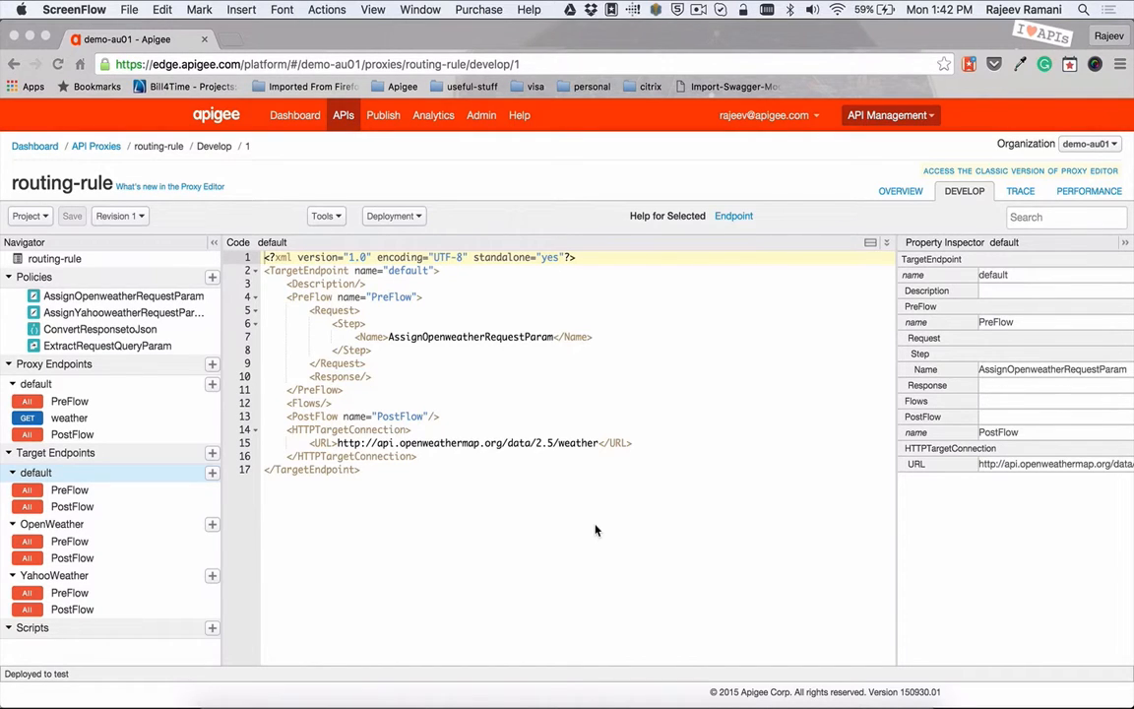
mouse_move(195, 490)
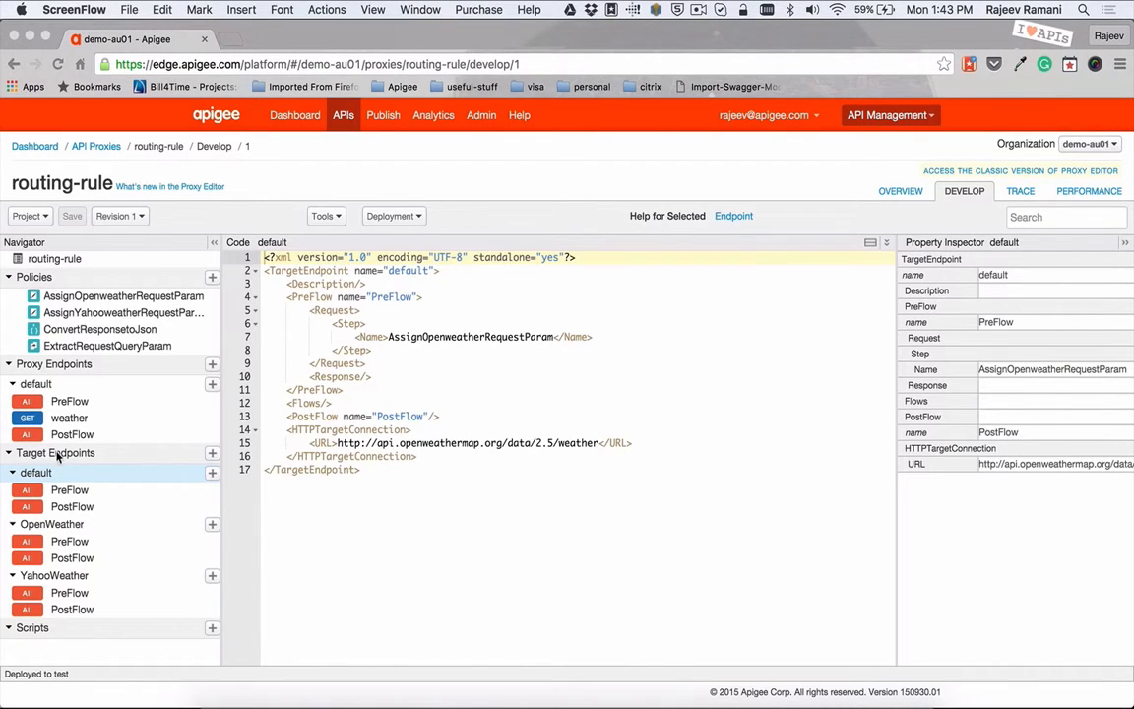
mouse_move(201, 453)
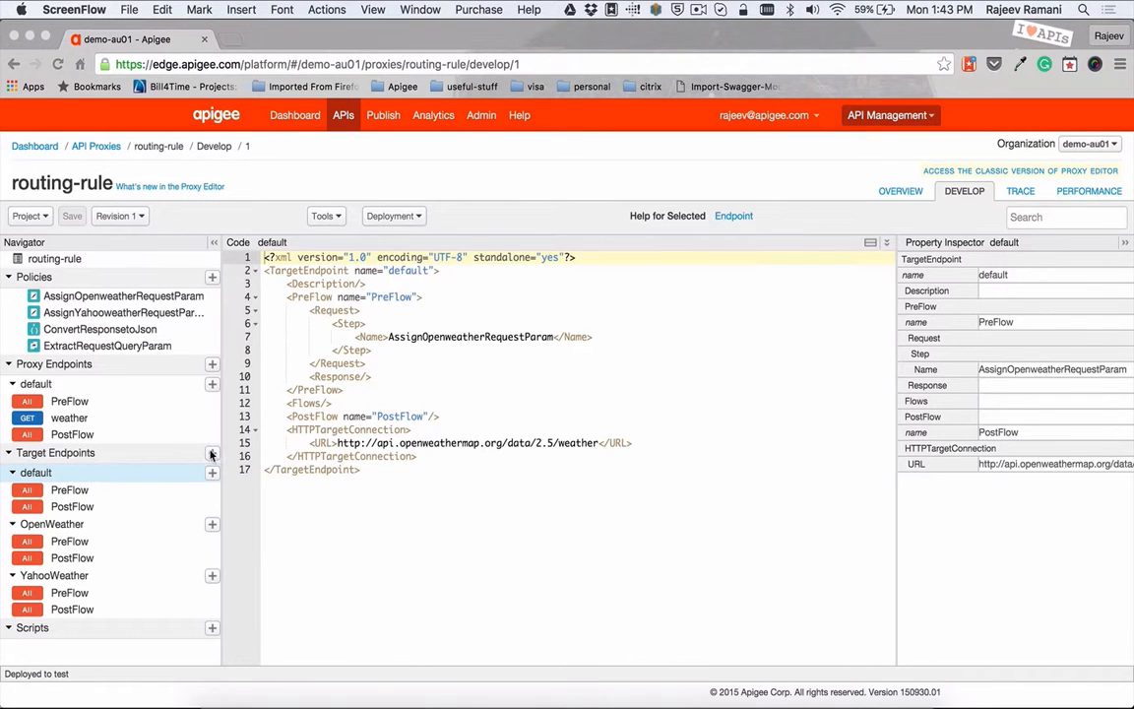
Step: Review the OpenWeather, YahooWeather and default target endpoints and their backend URLs
left_click(213, 451)
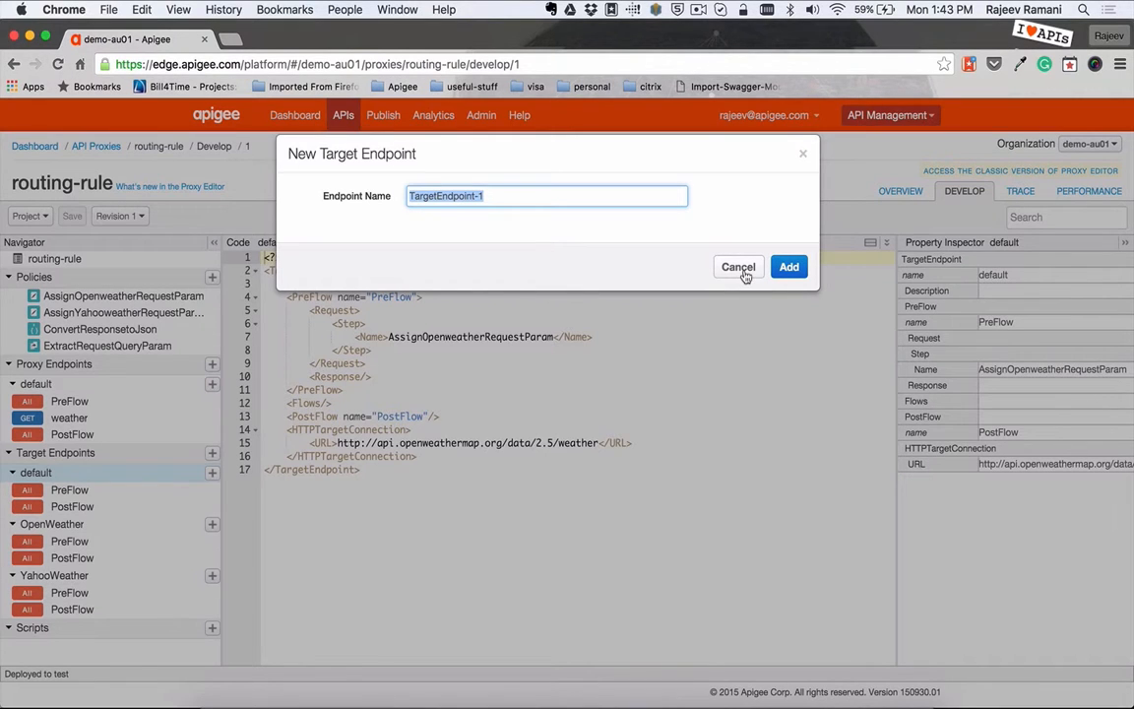
left_click(737, 268)
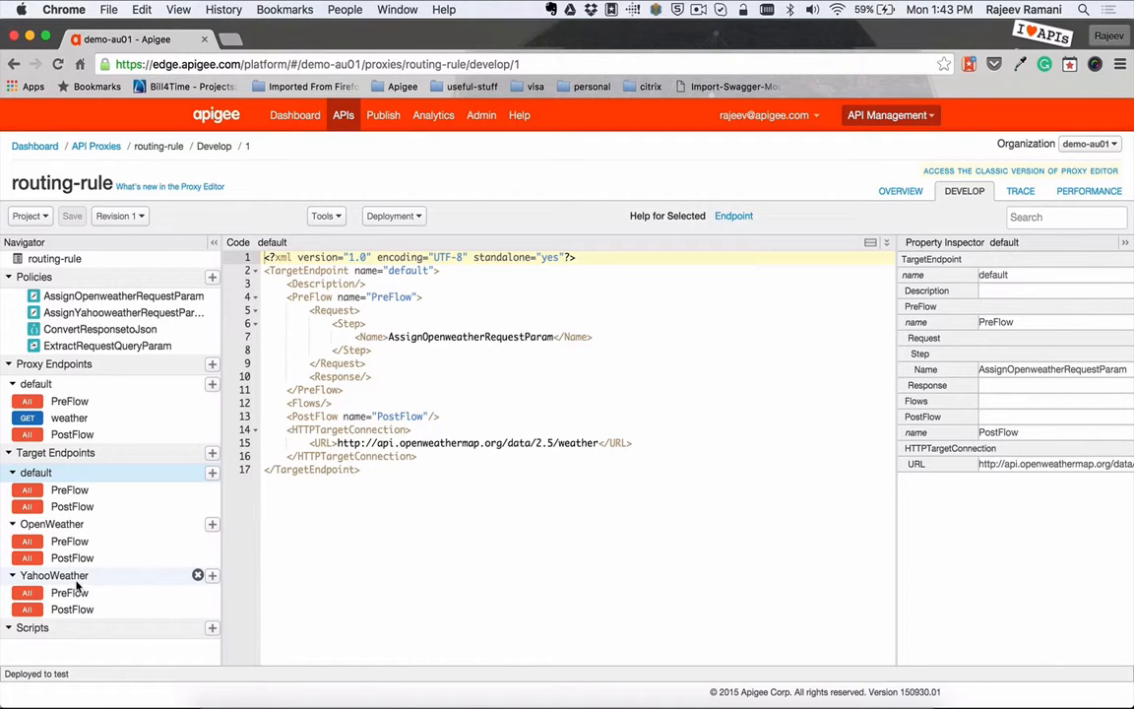
left_click(52, 524)
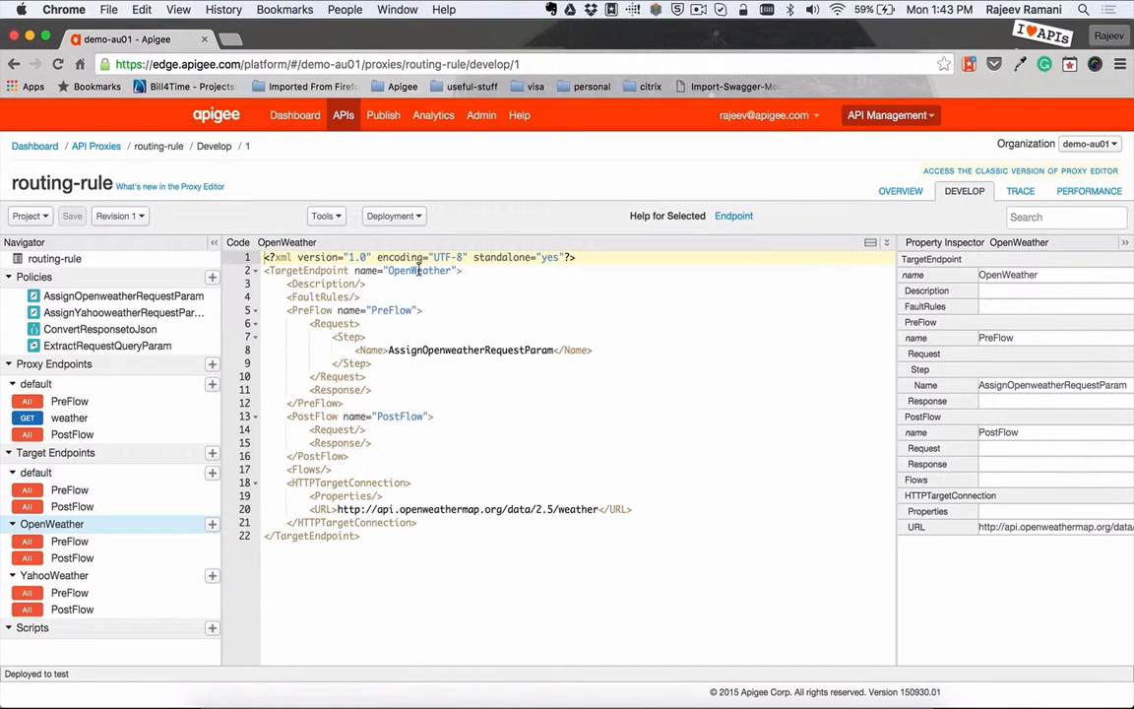
double_click(420, 272)
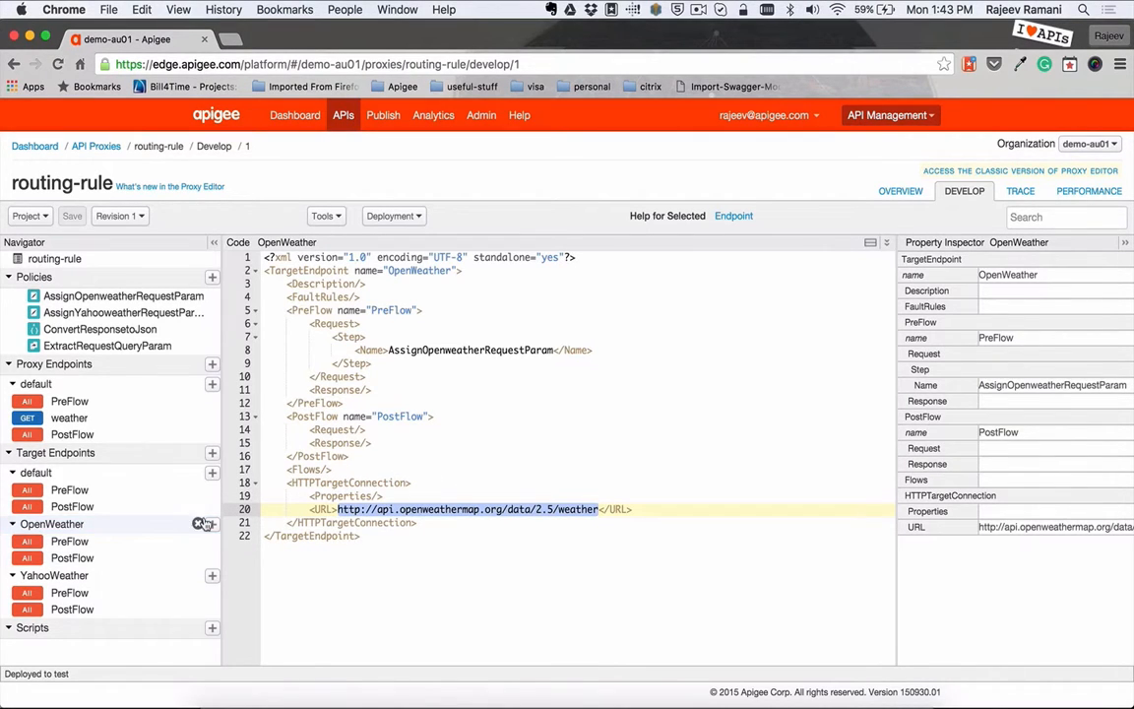
left_click(56, 575)
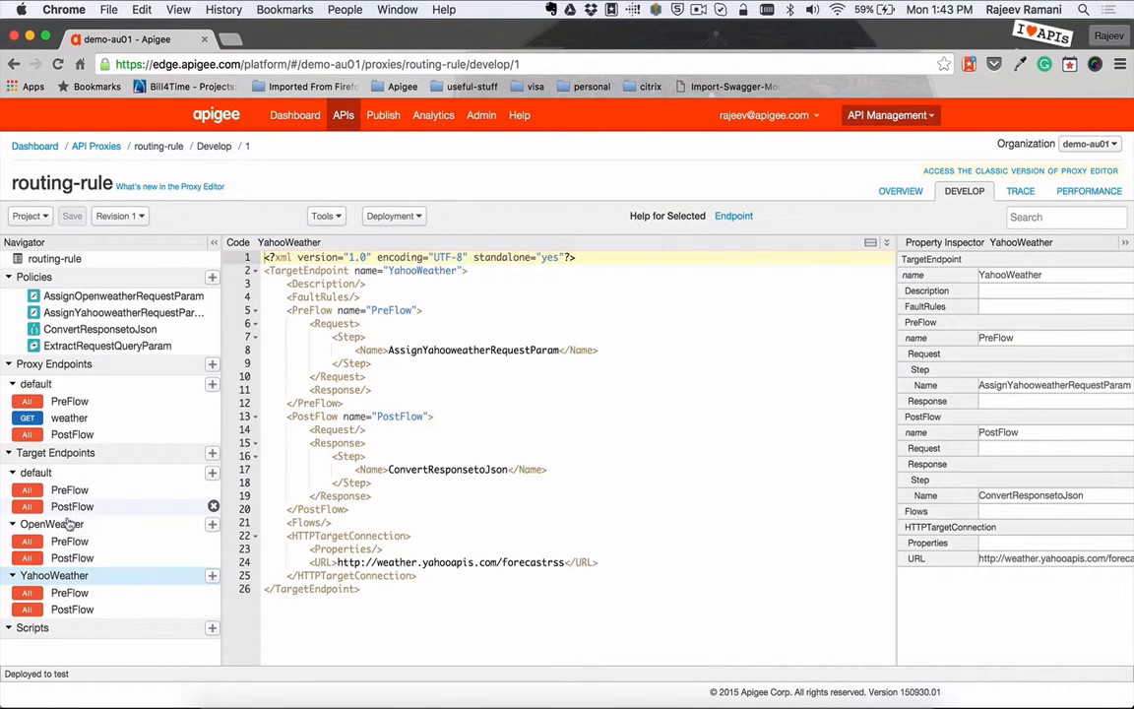
left_click(51, 524)
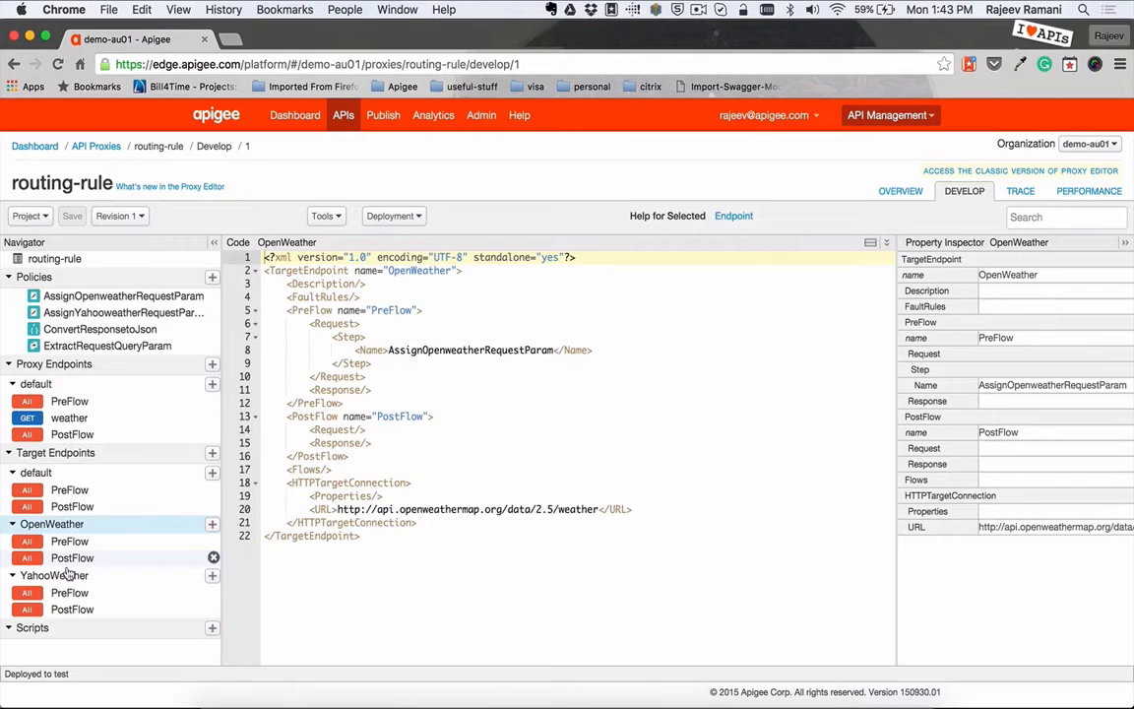
left_click(56, 575)
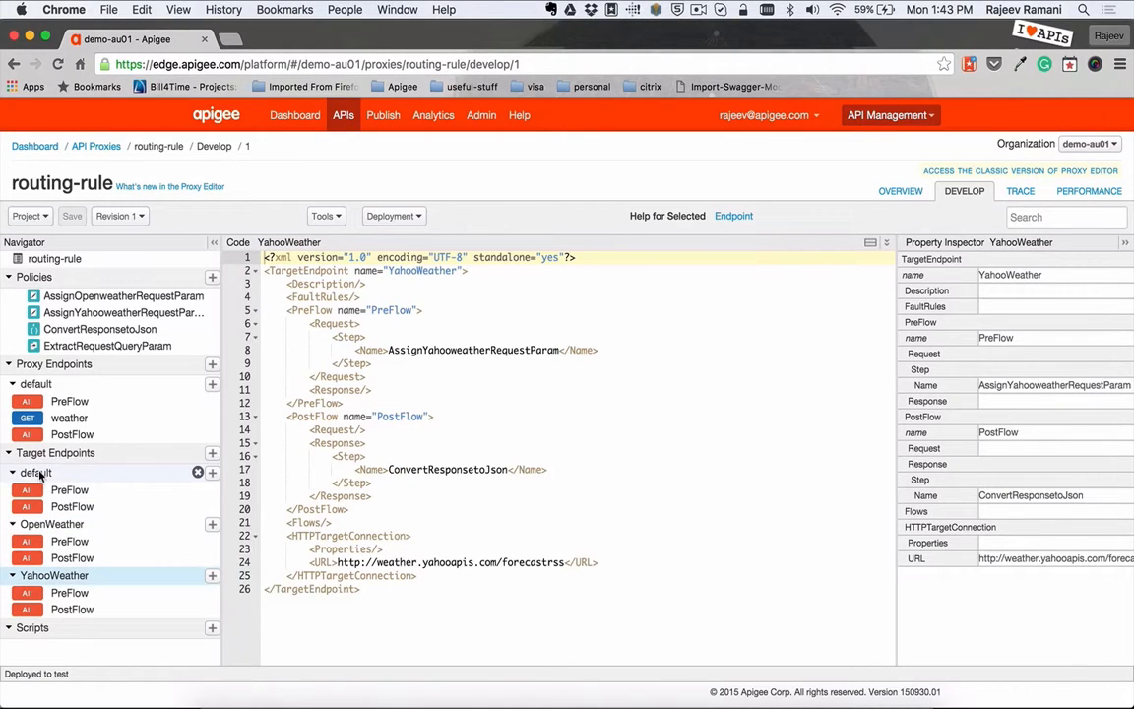
left_click(35, 473)
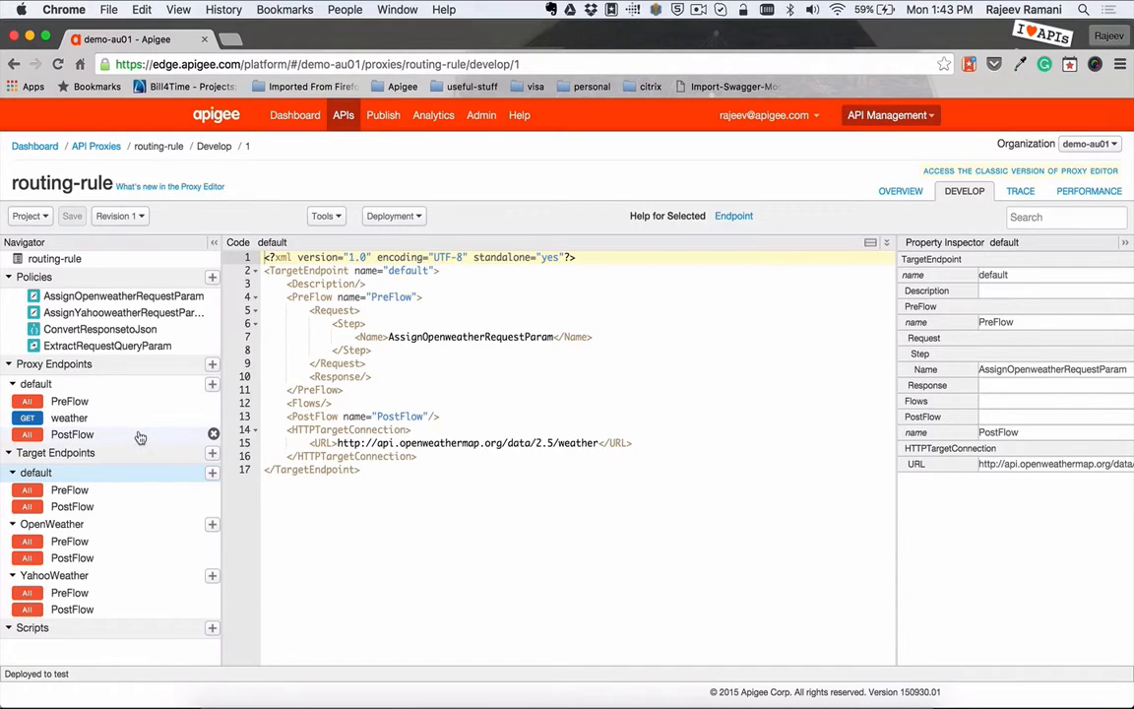
Step: Show the default proxy endpoint's RouteRules and mark the YahooWeather target in the first rule
left_click(69, 418)
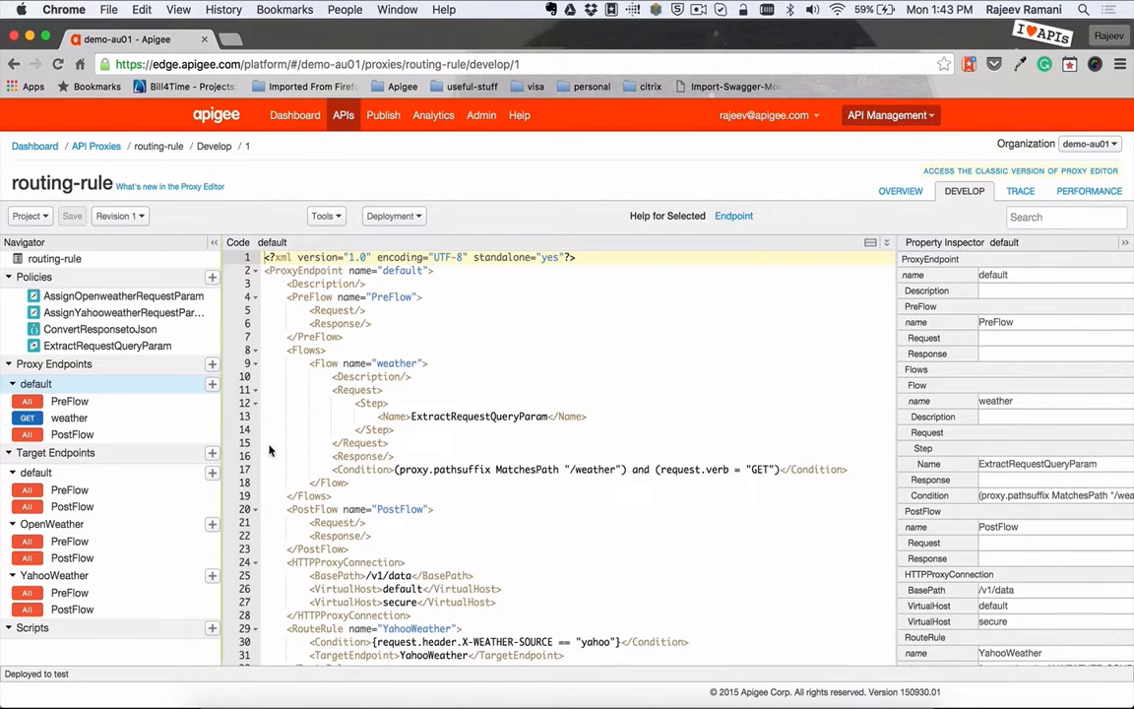
scroll("down", 3)
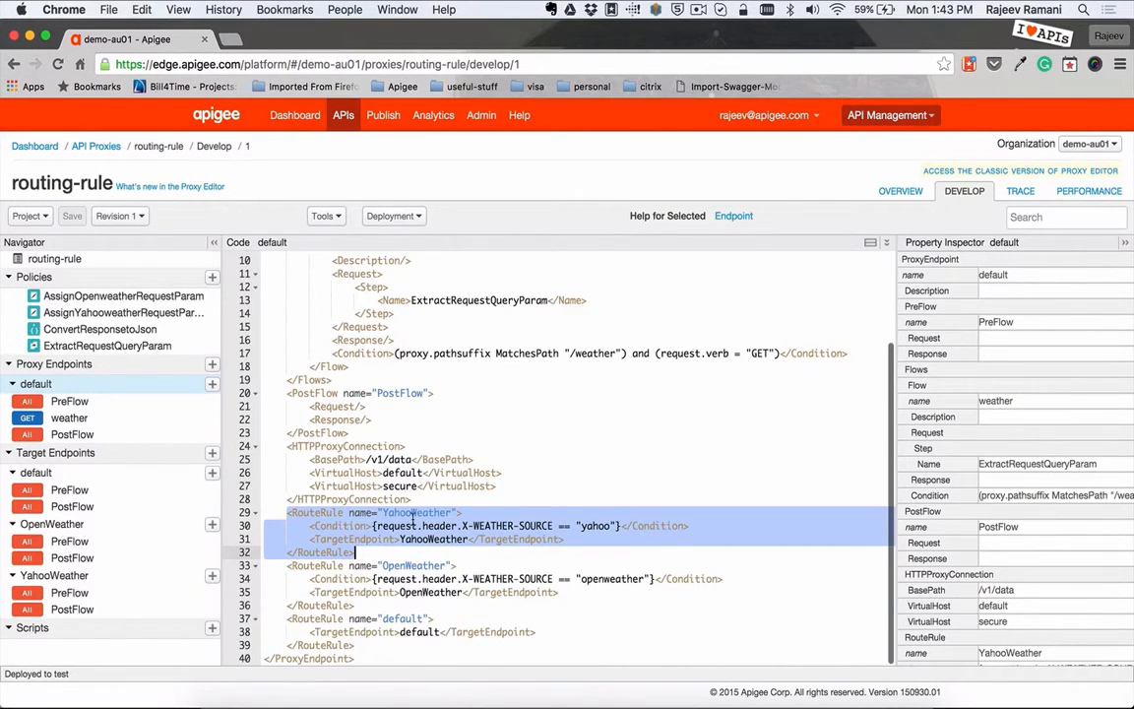
double_click(413, 512)
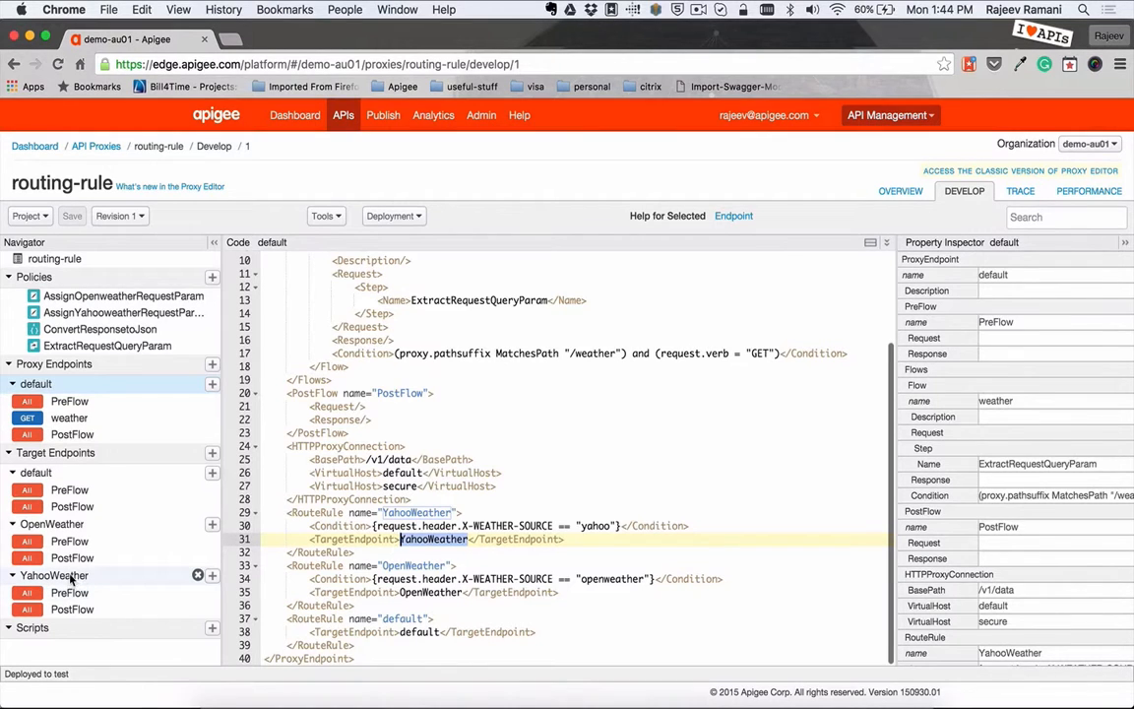
Step: Match the YahooWeather endpoint name to its route rule, then mark the default target in the rules
left_click(55, 575)
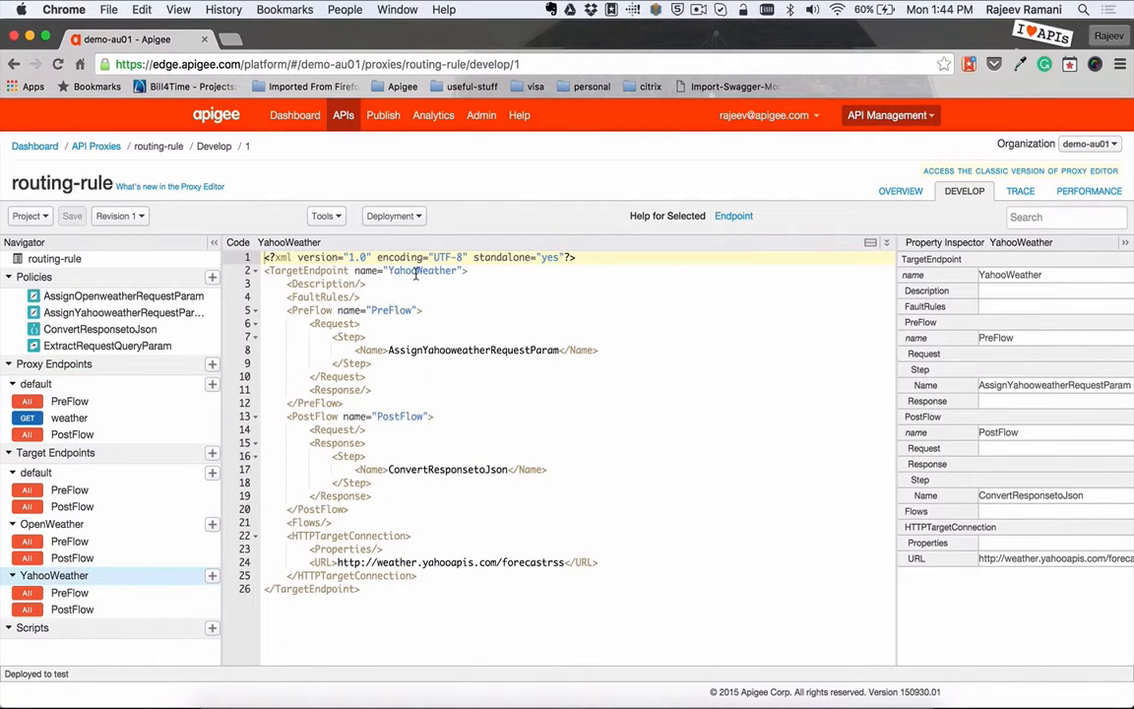
double_click(424, 272)
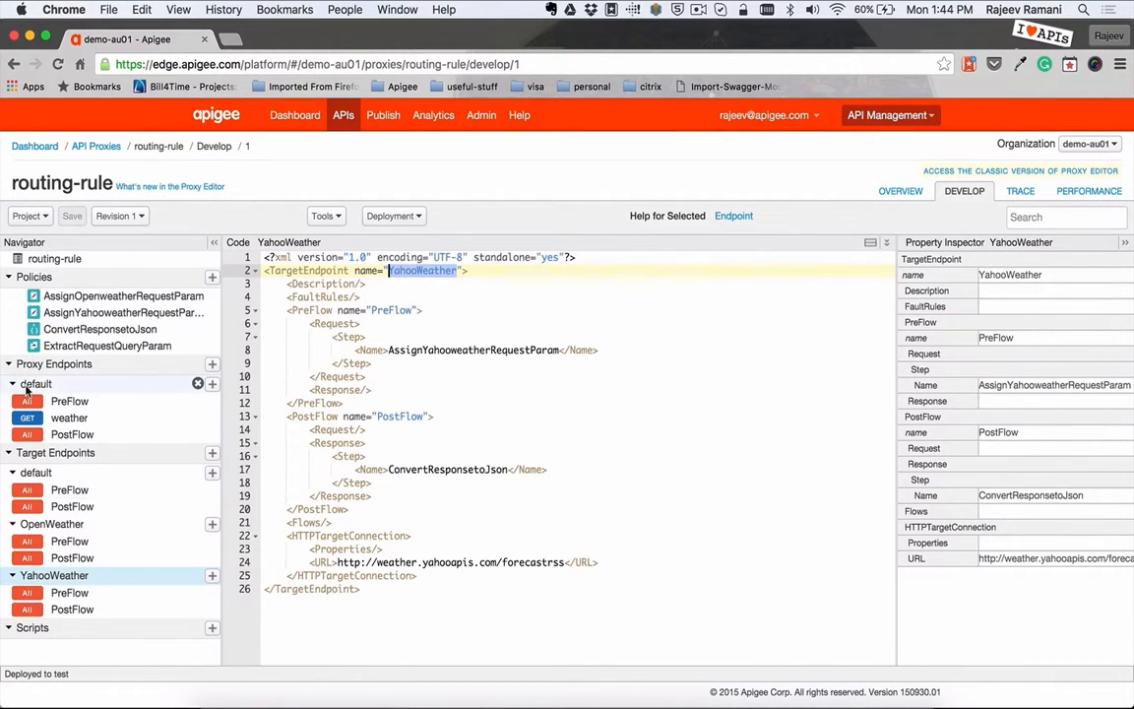
left_click(35, 382)
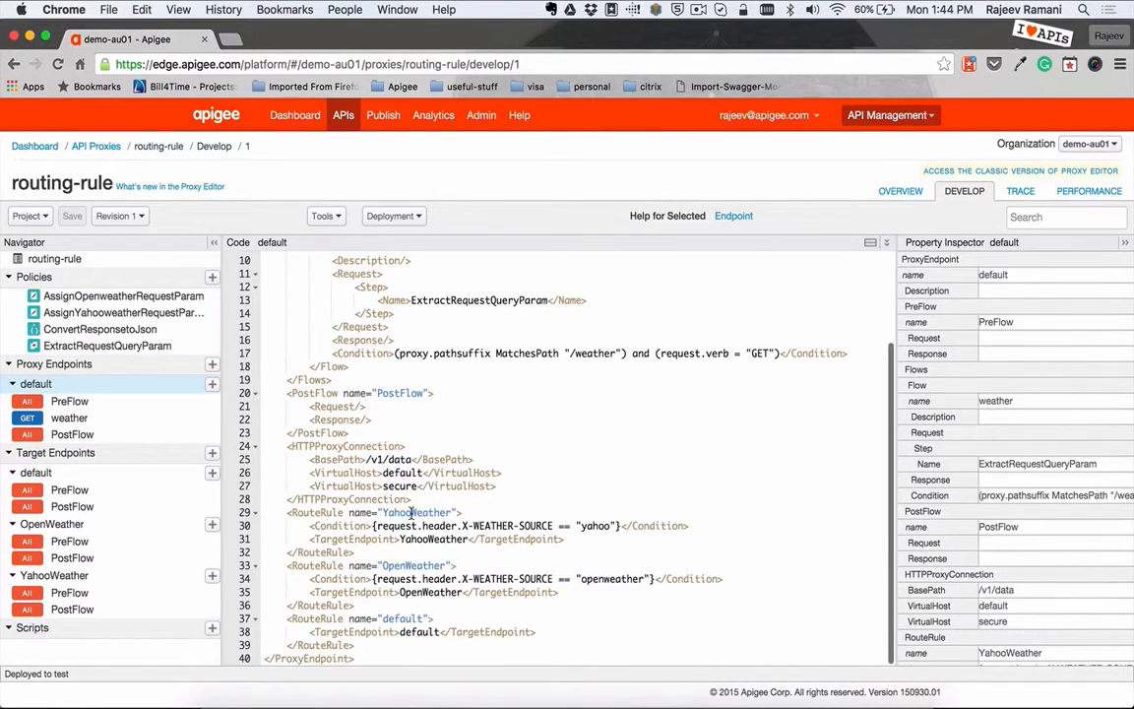
double_click(414, 565)
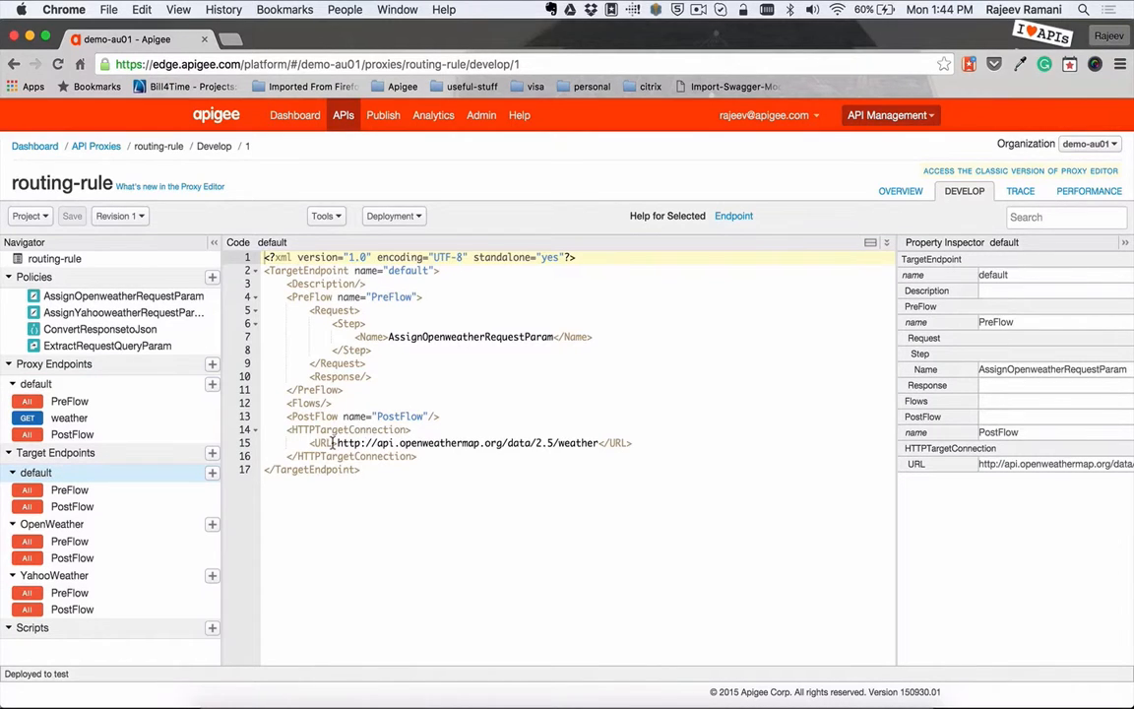
Step: Mark the default target's OpenWeatherMap URL and return to the proxy endpoint's RouteRules
double_click(378, 442)
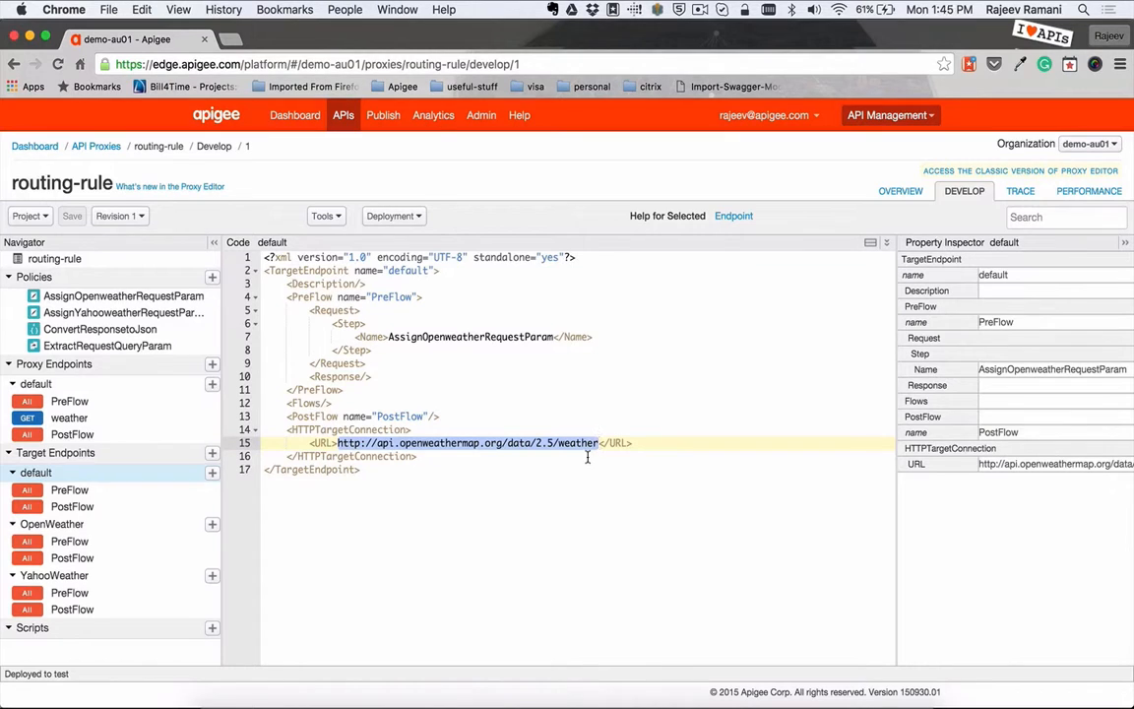
mouse_move(36, 382)
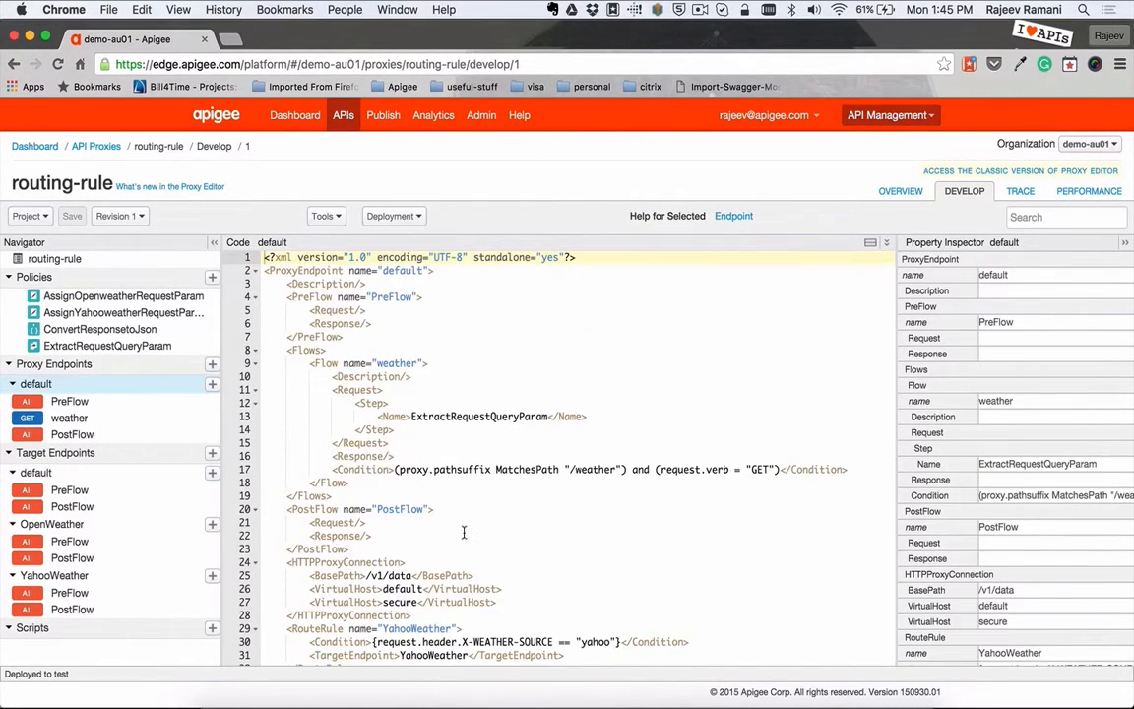
scroll("down", 3)
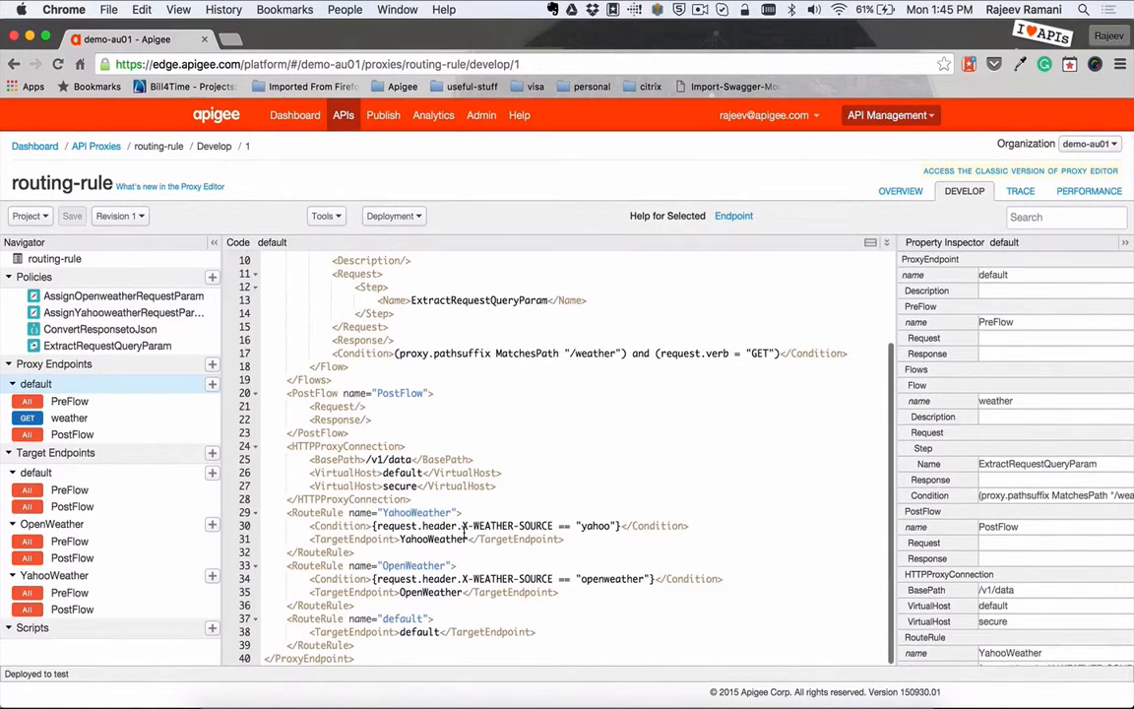